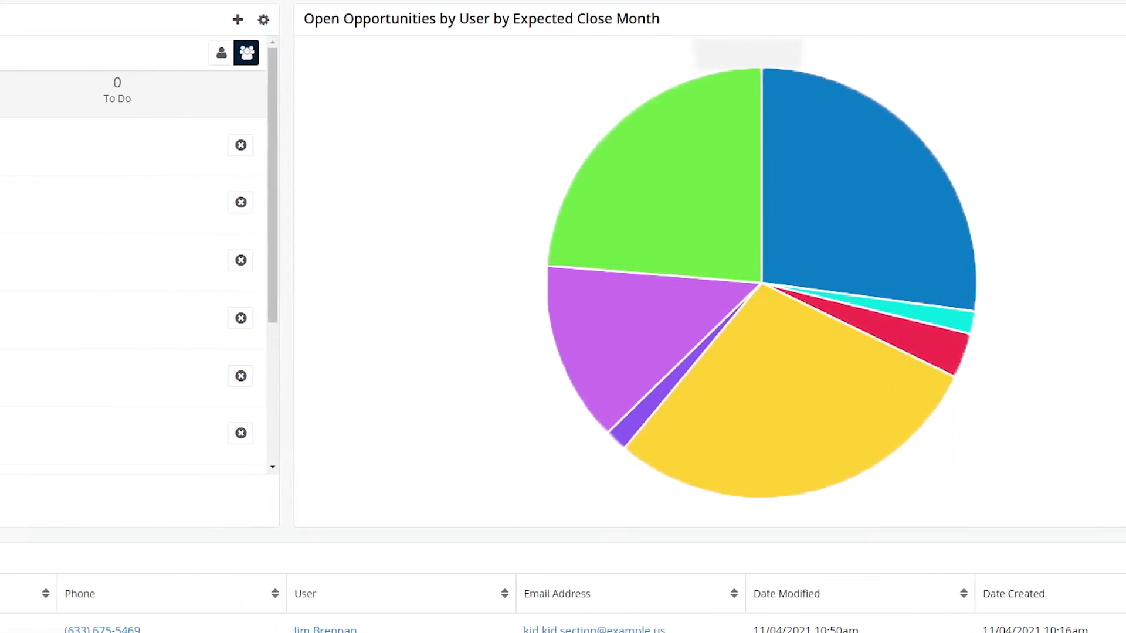
Switch from the home dashboard to the Leads module list view.
{"action": "scroll", "scroll_direction": "left", "scroll_amount": 3}
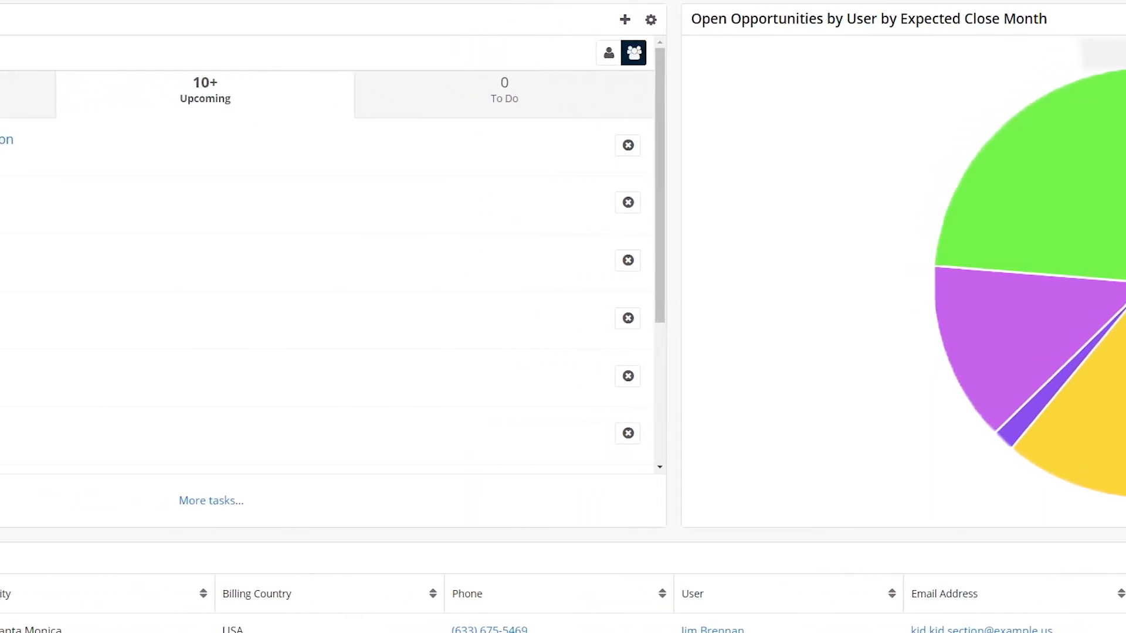
{"action": "left_click", "coordinate": [467, 13]}
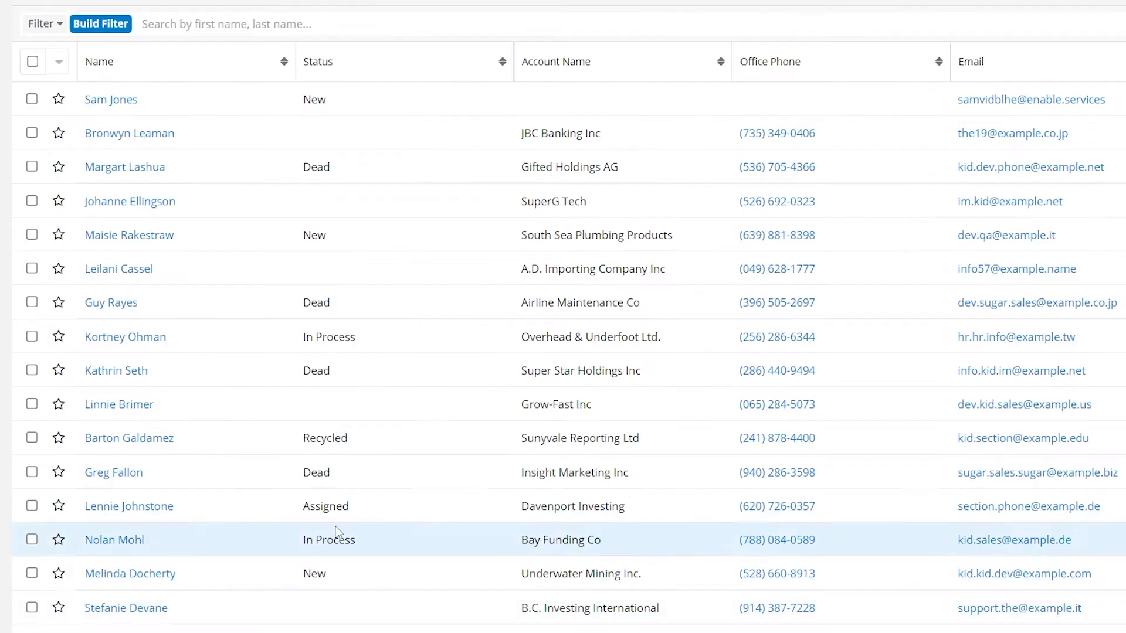
{"action": "left_click", "coordinate": [111, 99]}
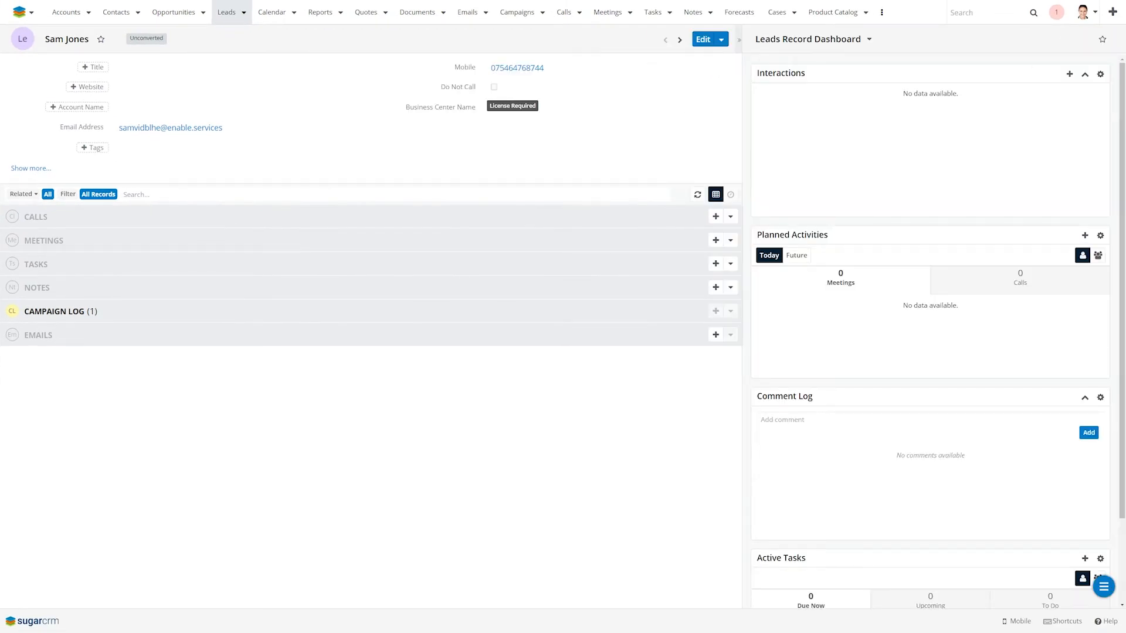
{"action": "left_click", "coordinate": [861, 420]}
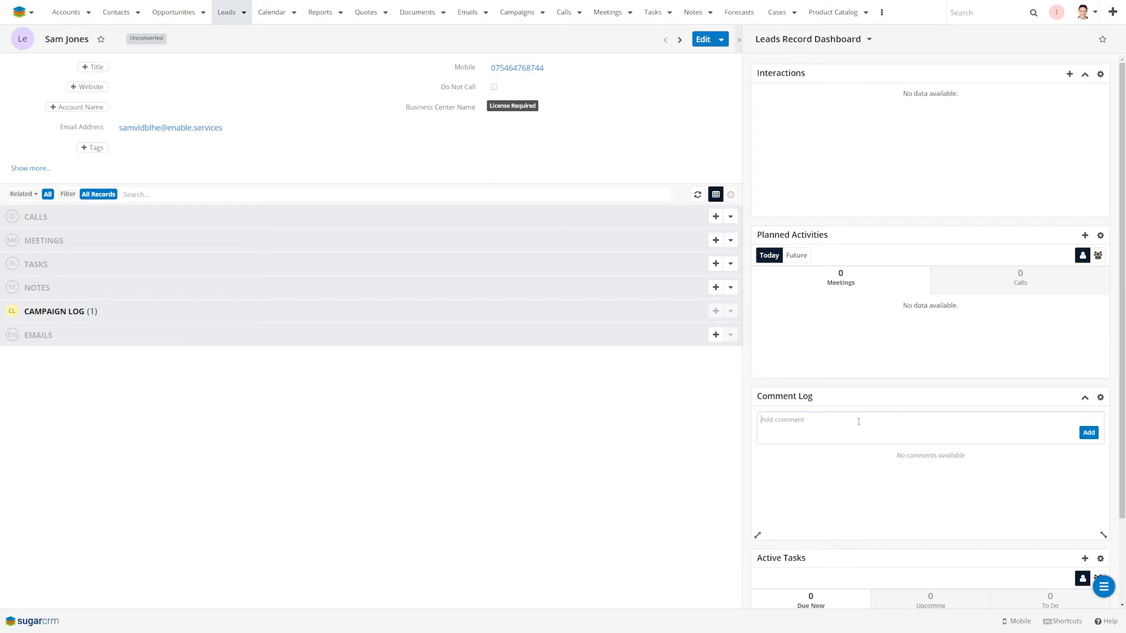
{"action": "left_click", "coordinate": [467, 12]}
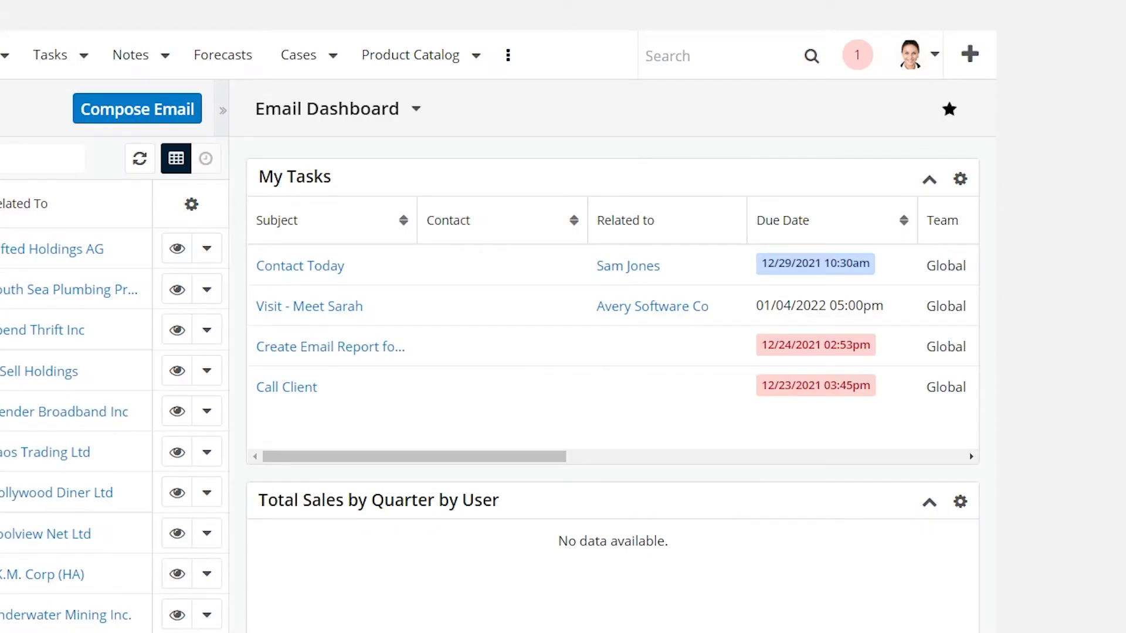
Scroll the Emails list and start creating a dashboard in the empty right pane.
{"action": "scroll", "scroll_direction": "down", "scroll_amount": 3}
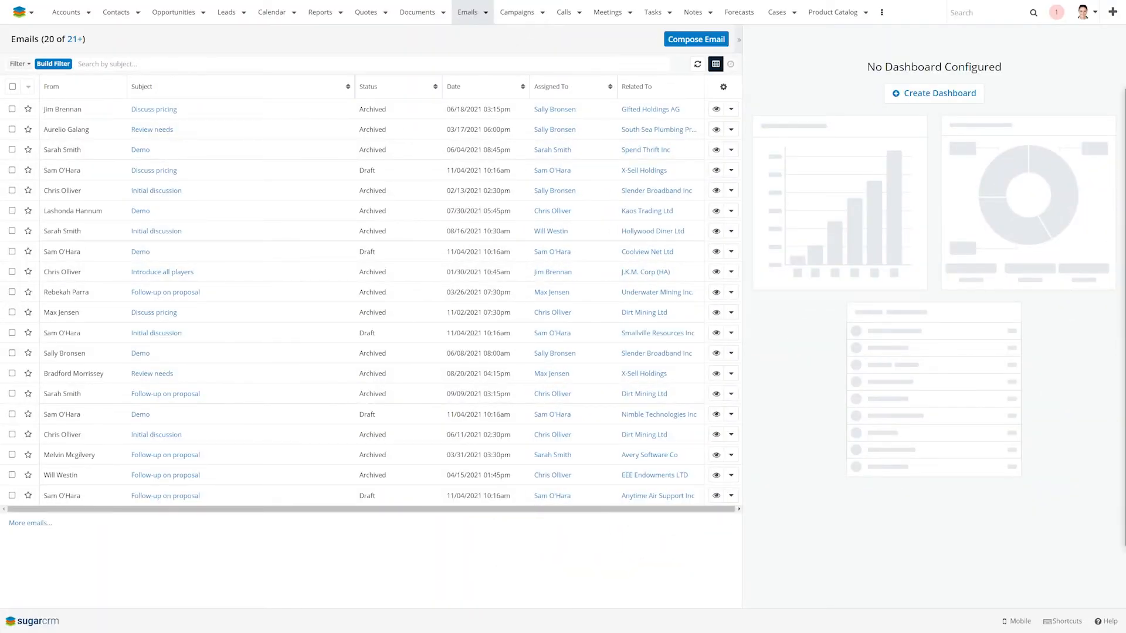
{"action": "left_click", "coordinate": [933, 92]}
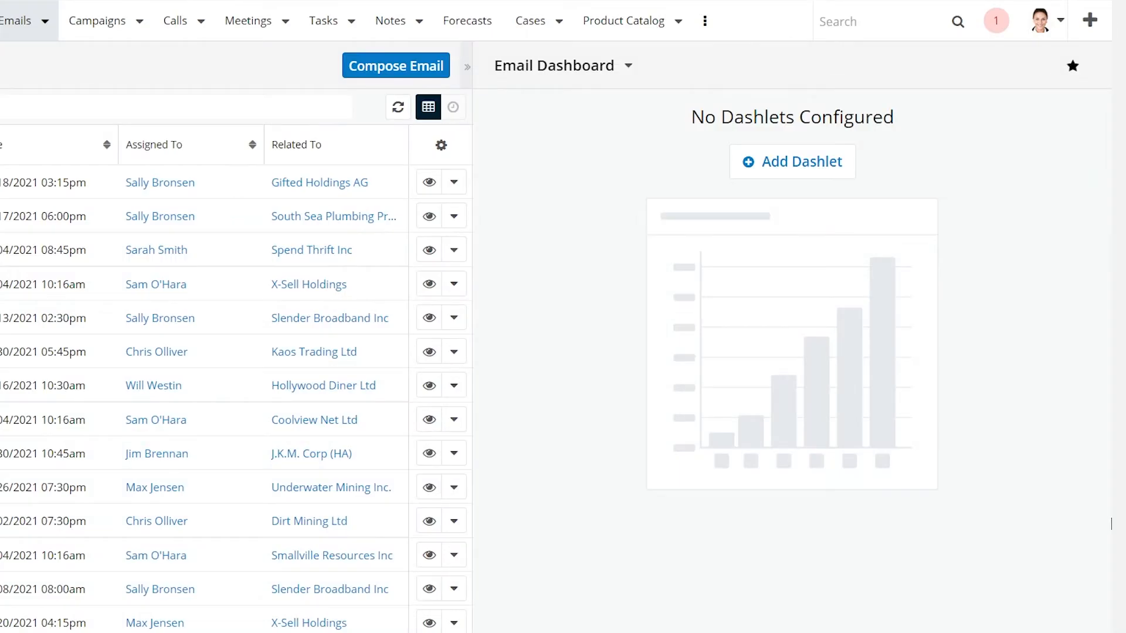
Open the Add Dashlet chooser listing List View, RSS Feed and Web Page.
{"action": "left_click", "coordinate": [792, 162]}
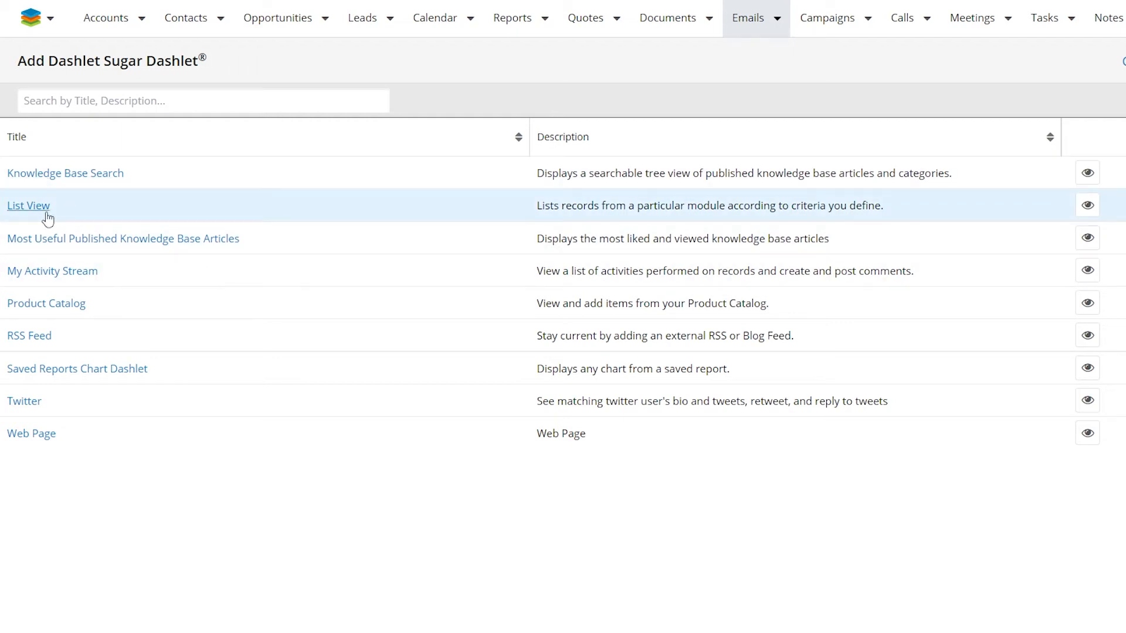
Add the Saved Reports Chart Dashlet to the Email Dashboard.
{"action": "left_click", "coordinate": [28, 205]}
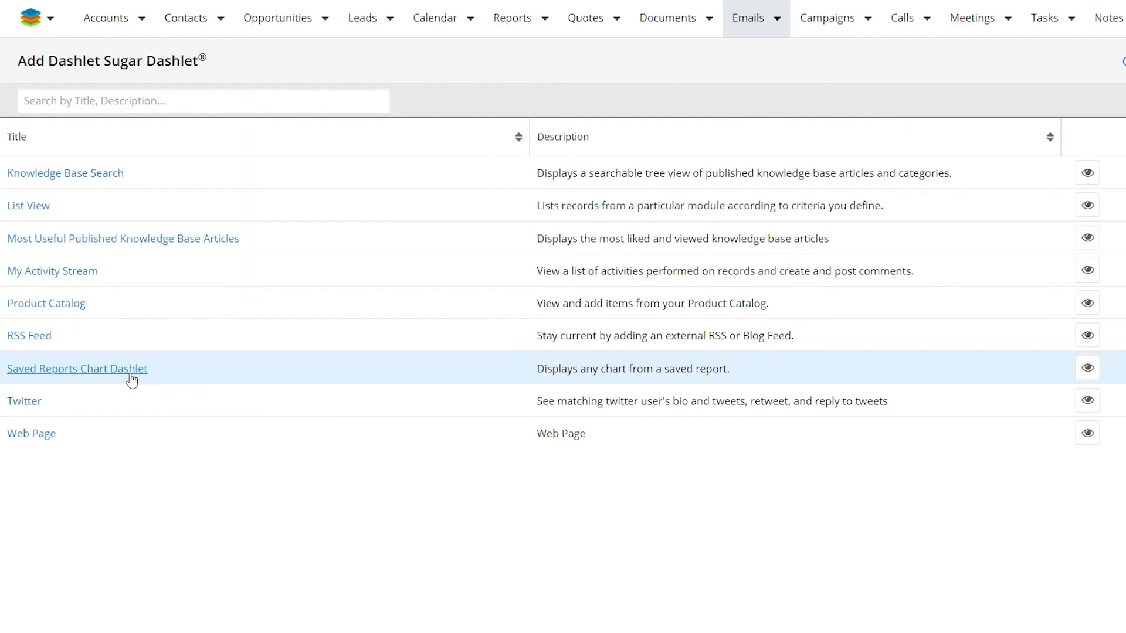
{"action": "left_click", "coordinate": [77, 368]}
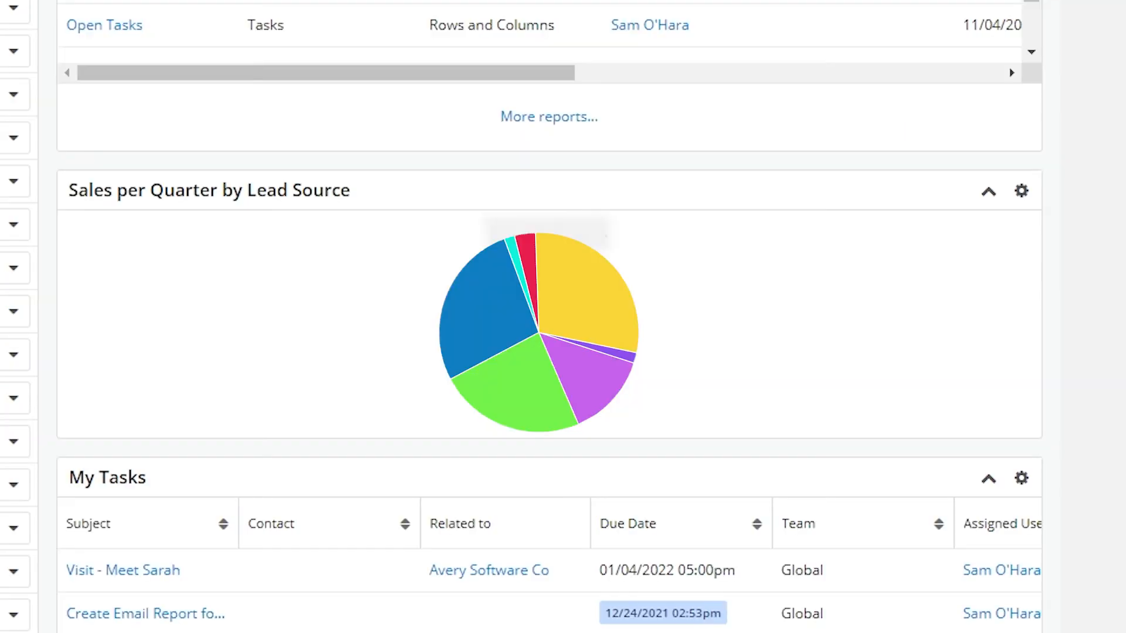
{"action": "left_click", "coordinate": [467, 12]}
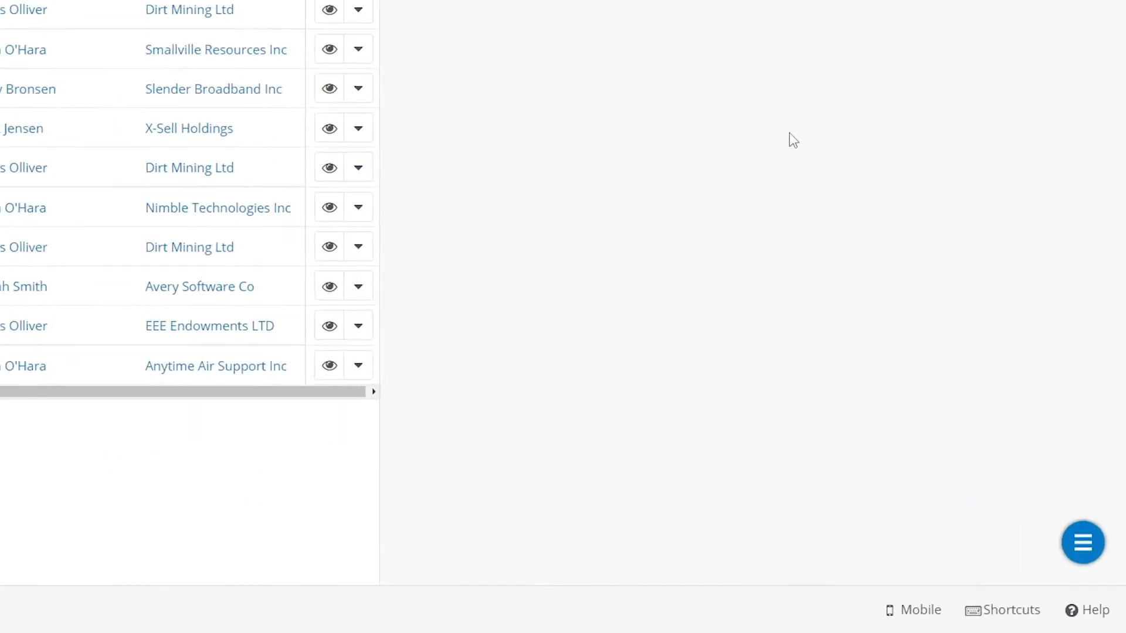
Show the options menu of the Home Dashboard's Open Opportunities chart dashlet.
{"action": "left_click", "coordinate": [1083, 542]}
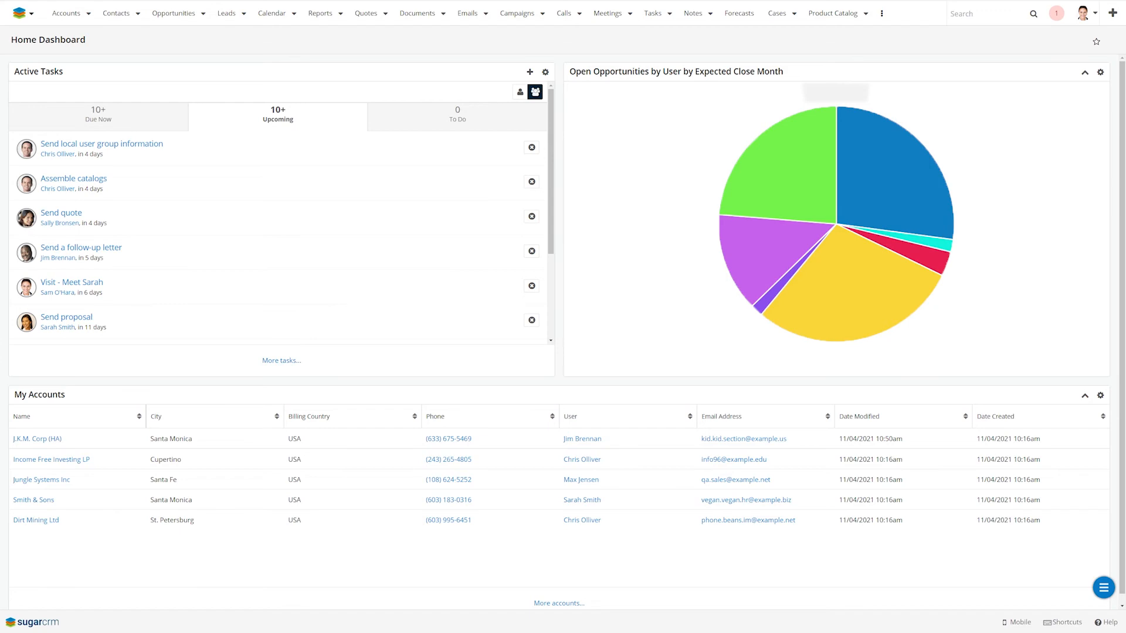
{"action": "left_click", "coordinate": [545, 72]}
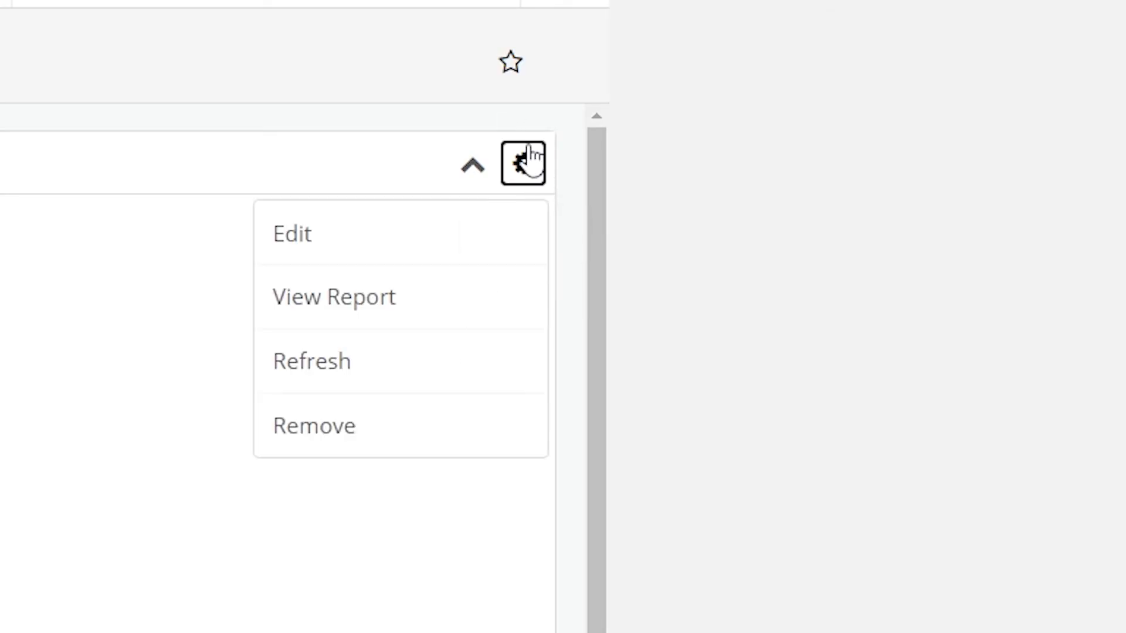
{"action": "mouse_move", "coordinate": [470, 425]}
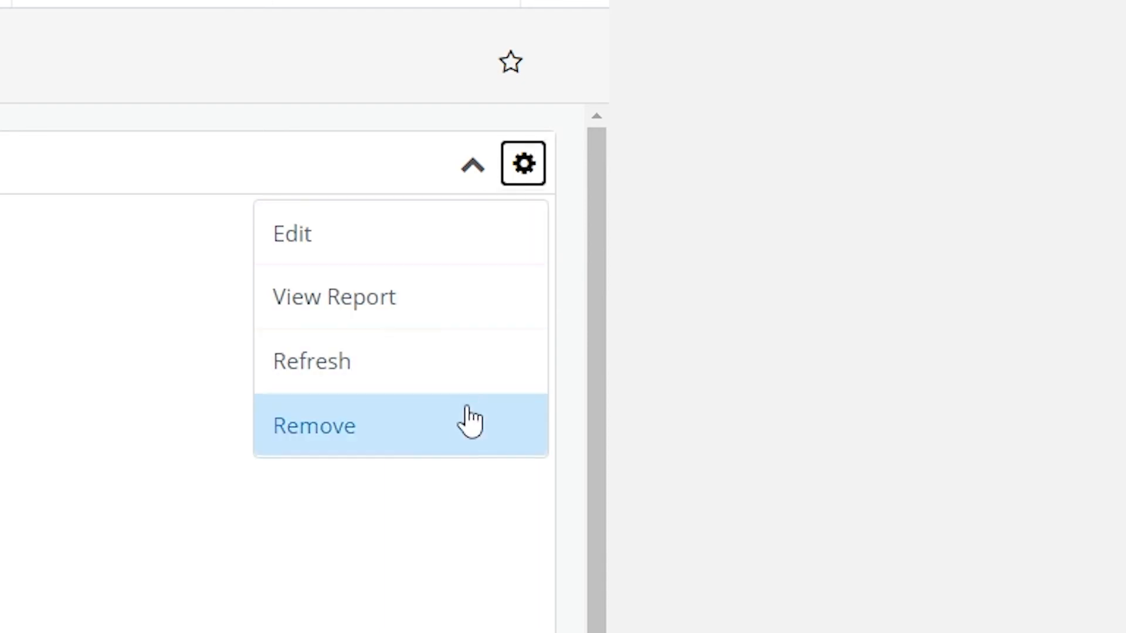